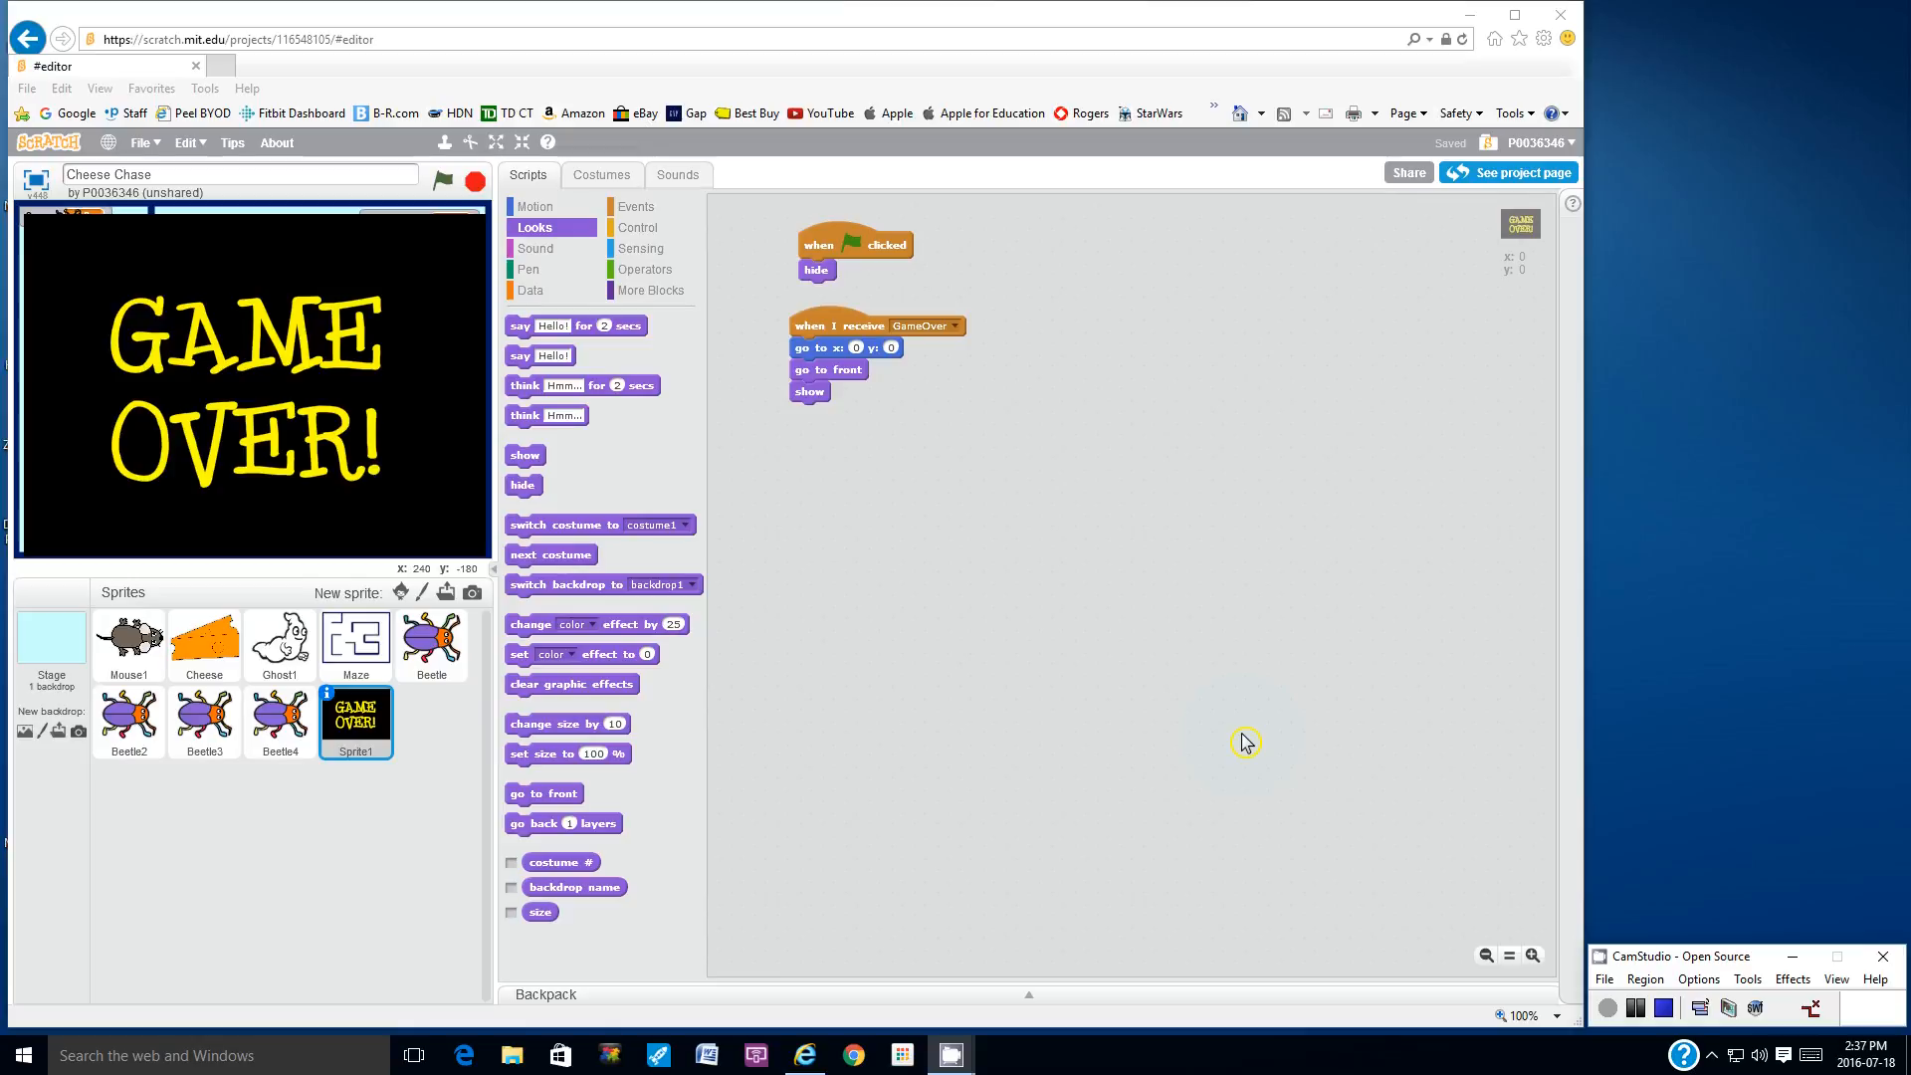
mouse_move(1143, 705)
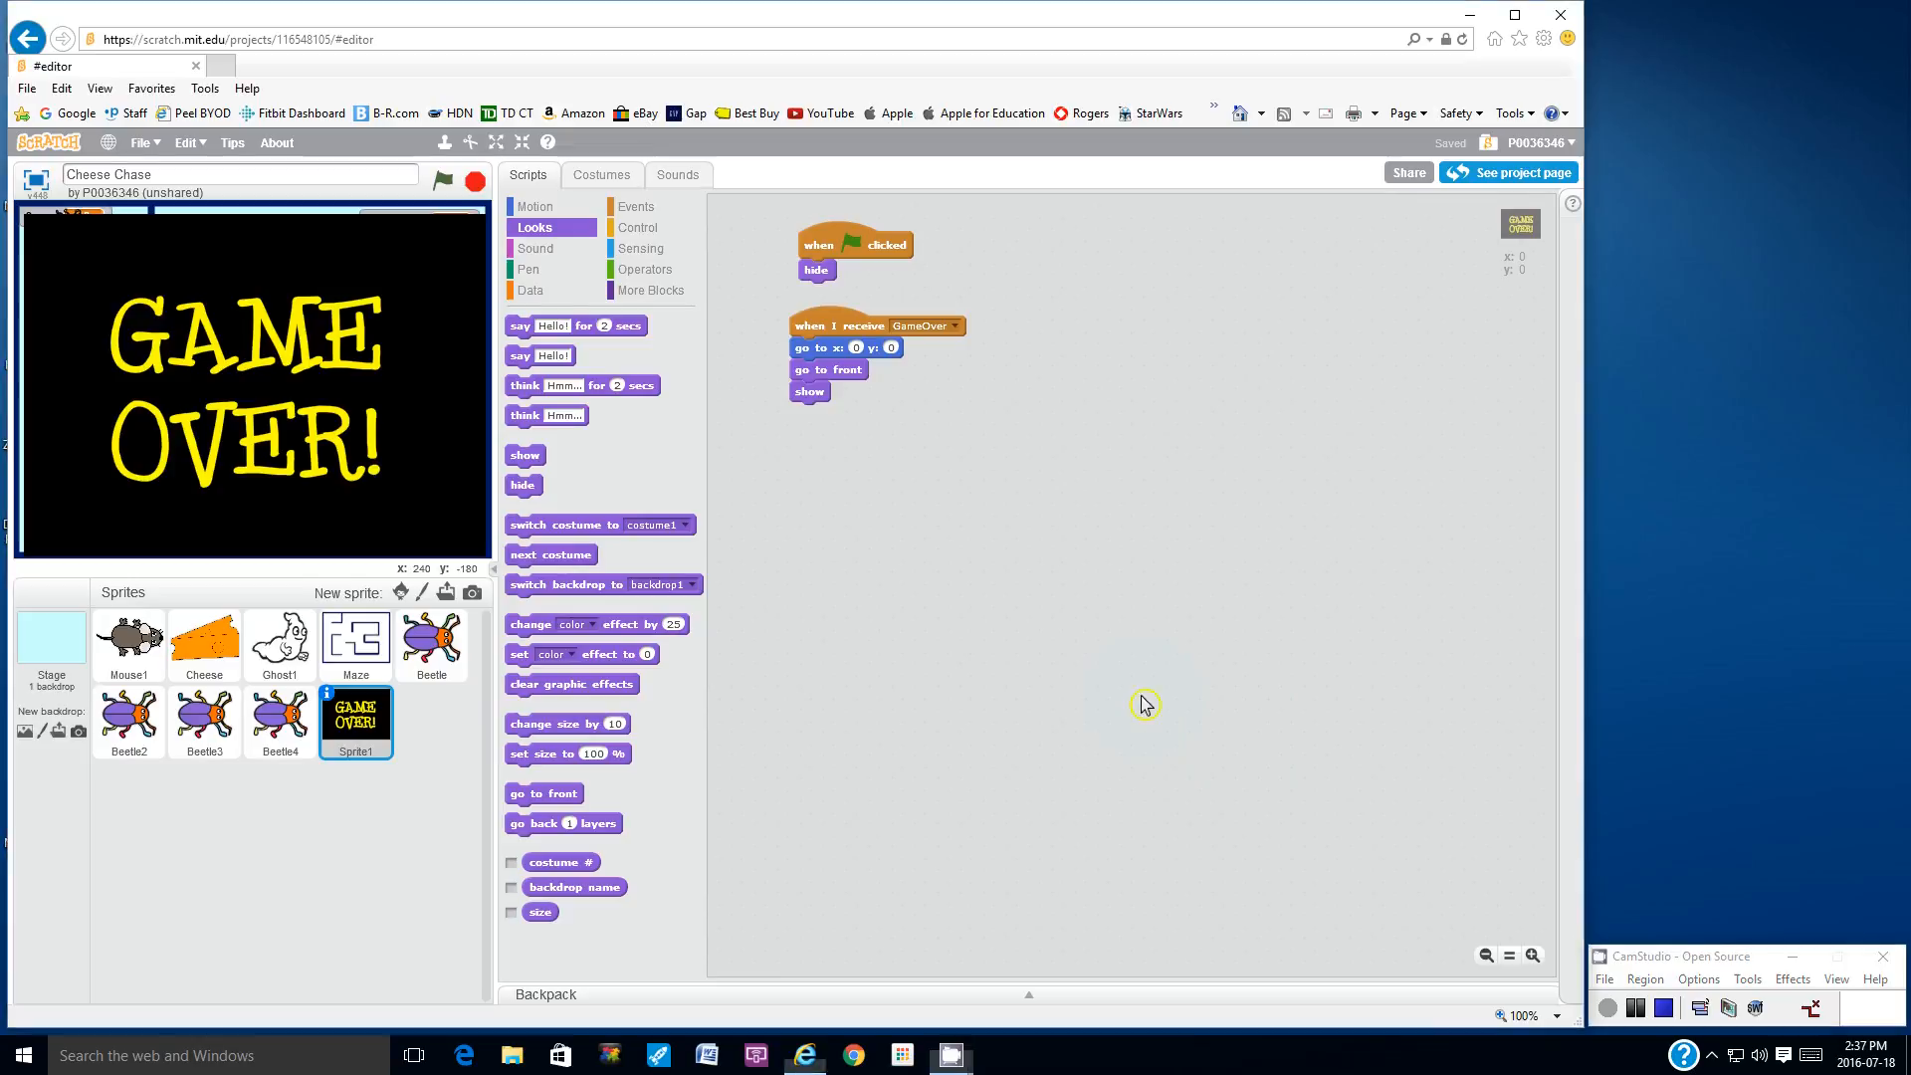
Start a new 'when green flag clicked' script on the Cheese sprite
left_click(203, 643)
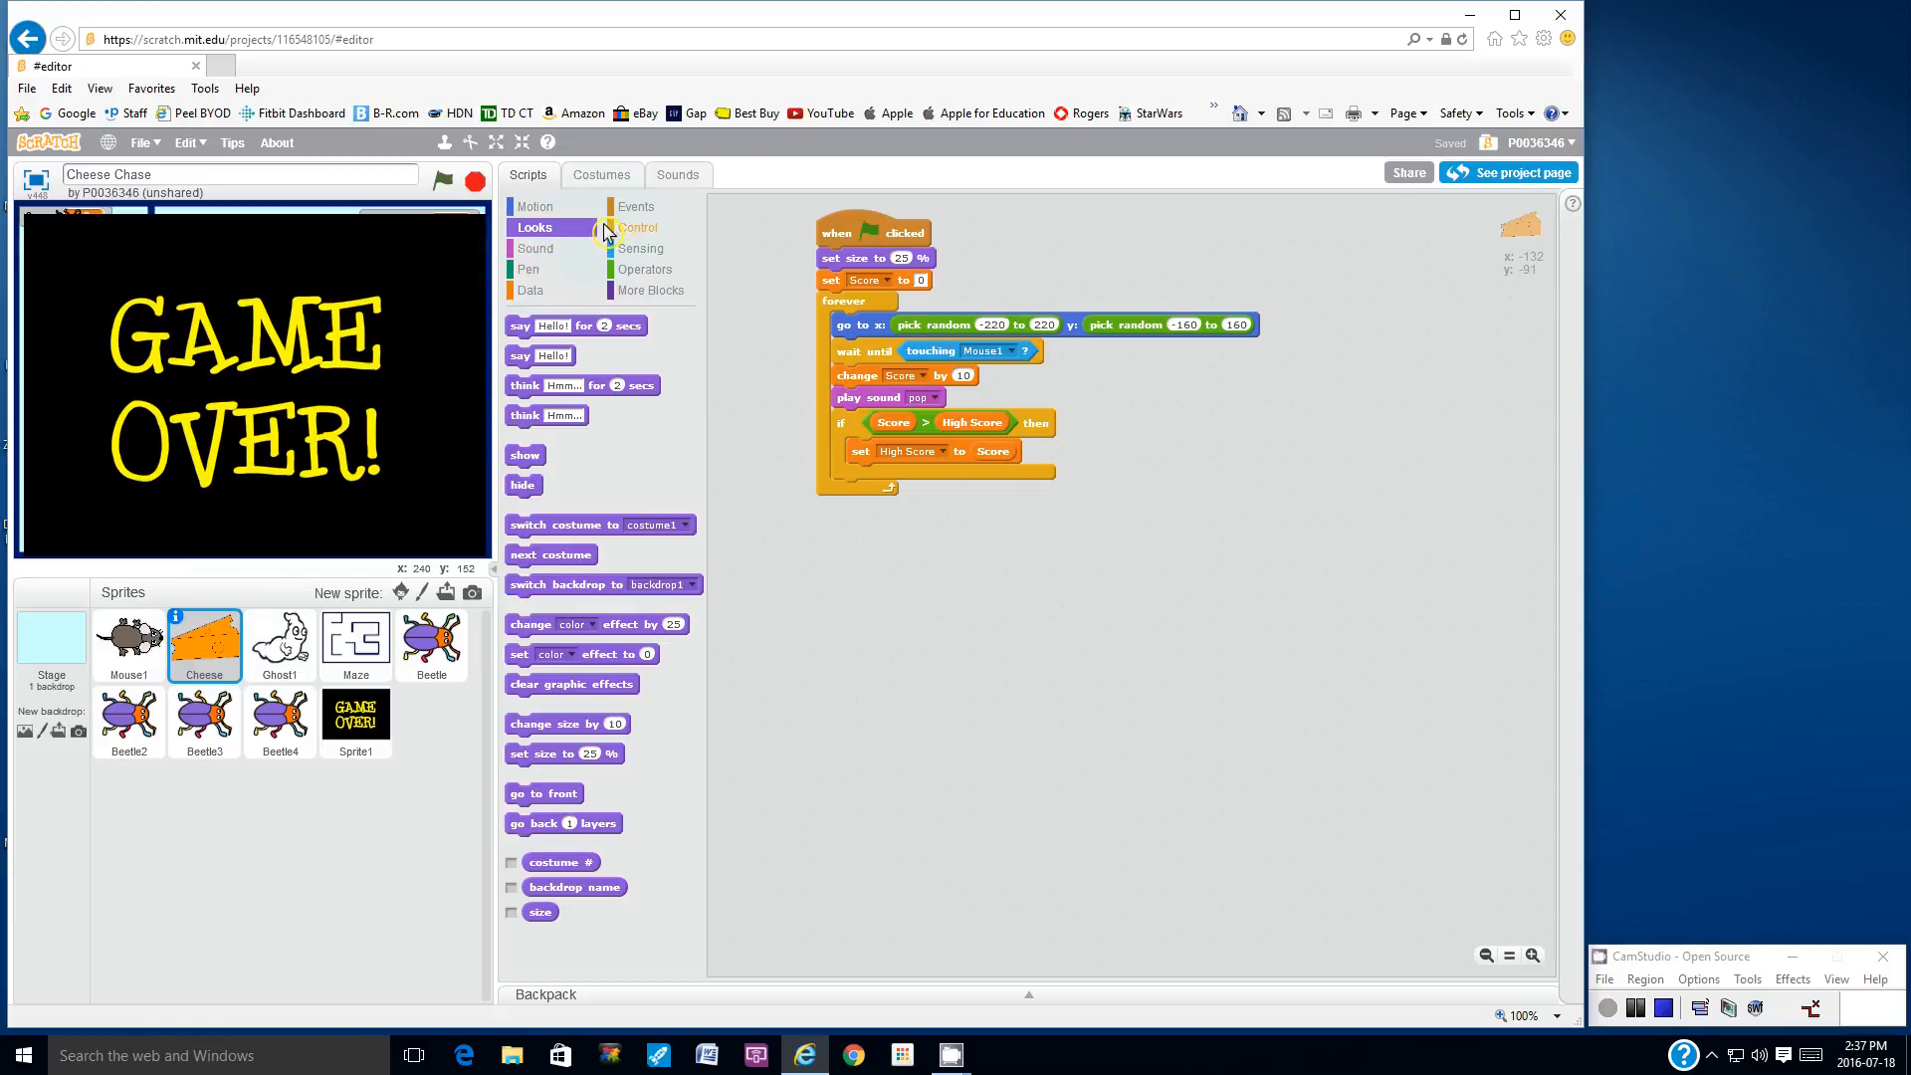
left_click(635, 205)
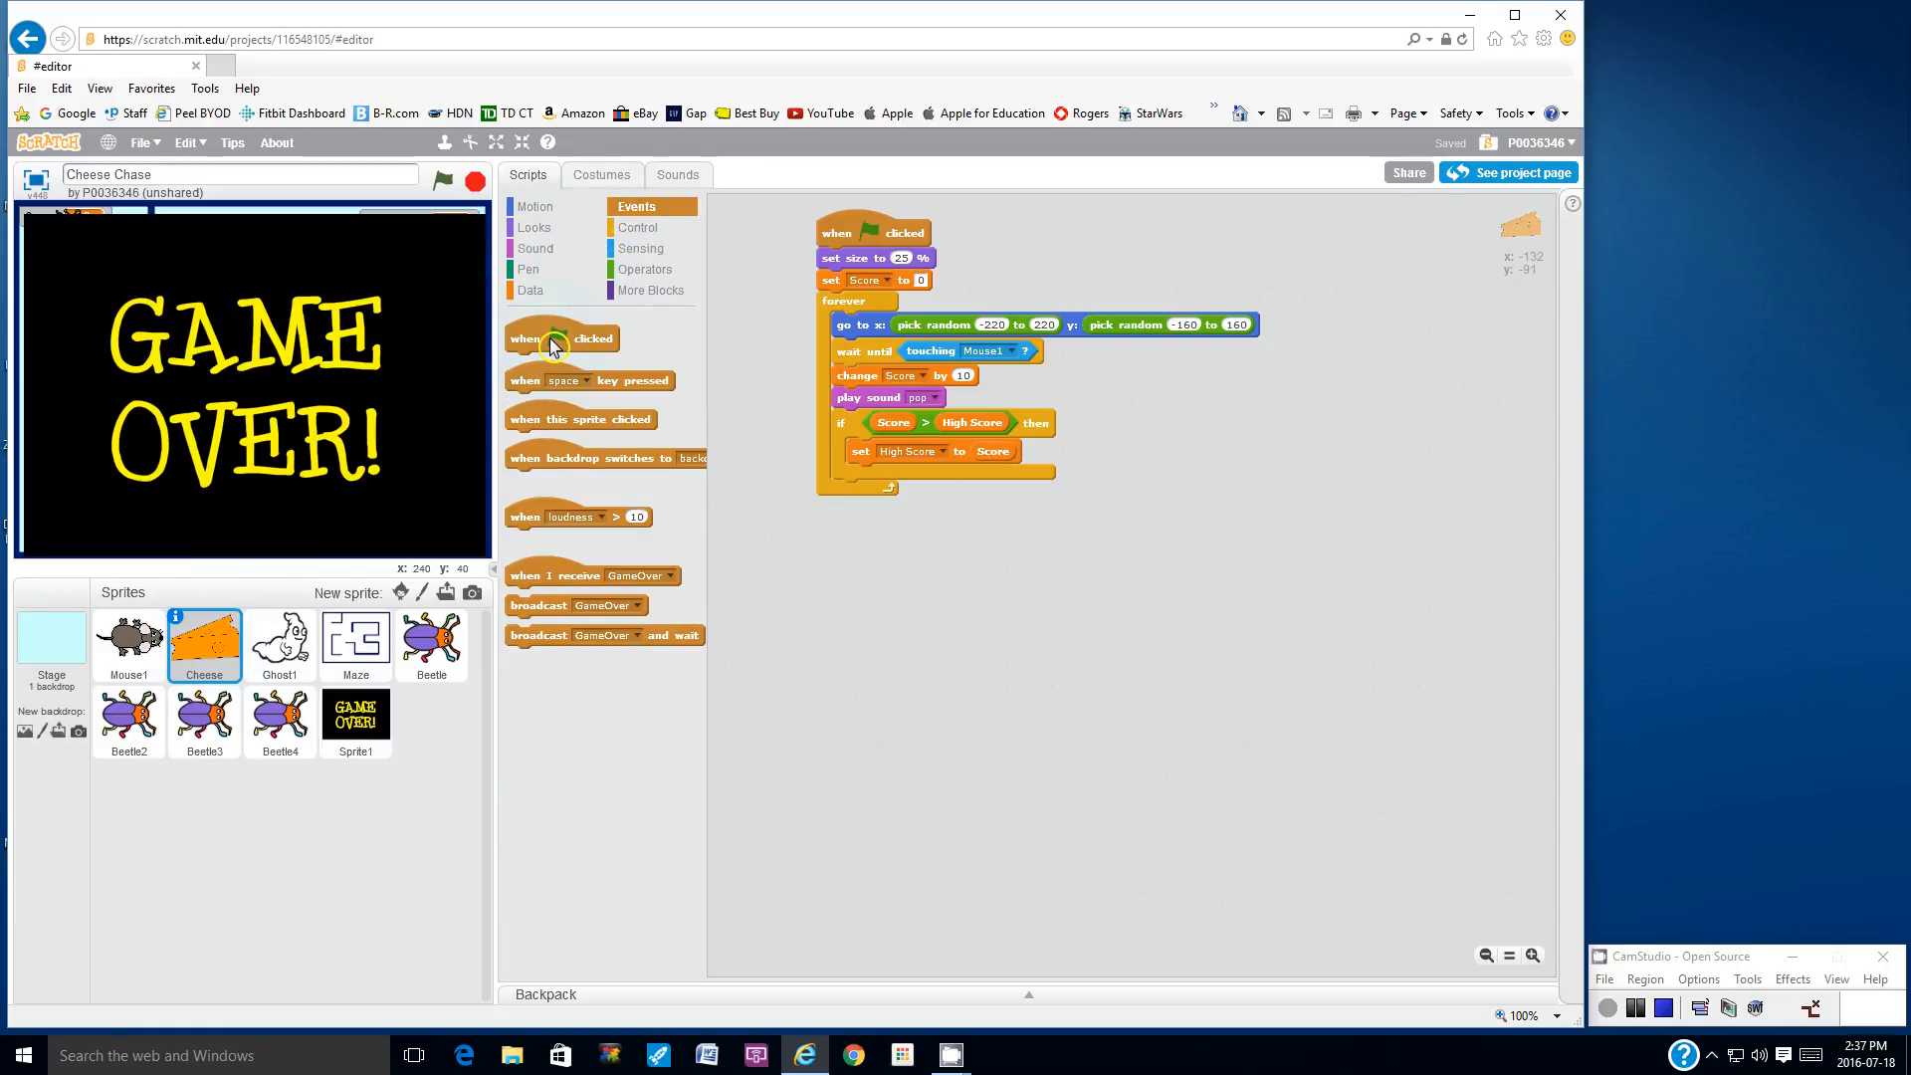
left_click_drag(561, 339, 880, 589)
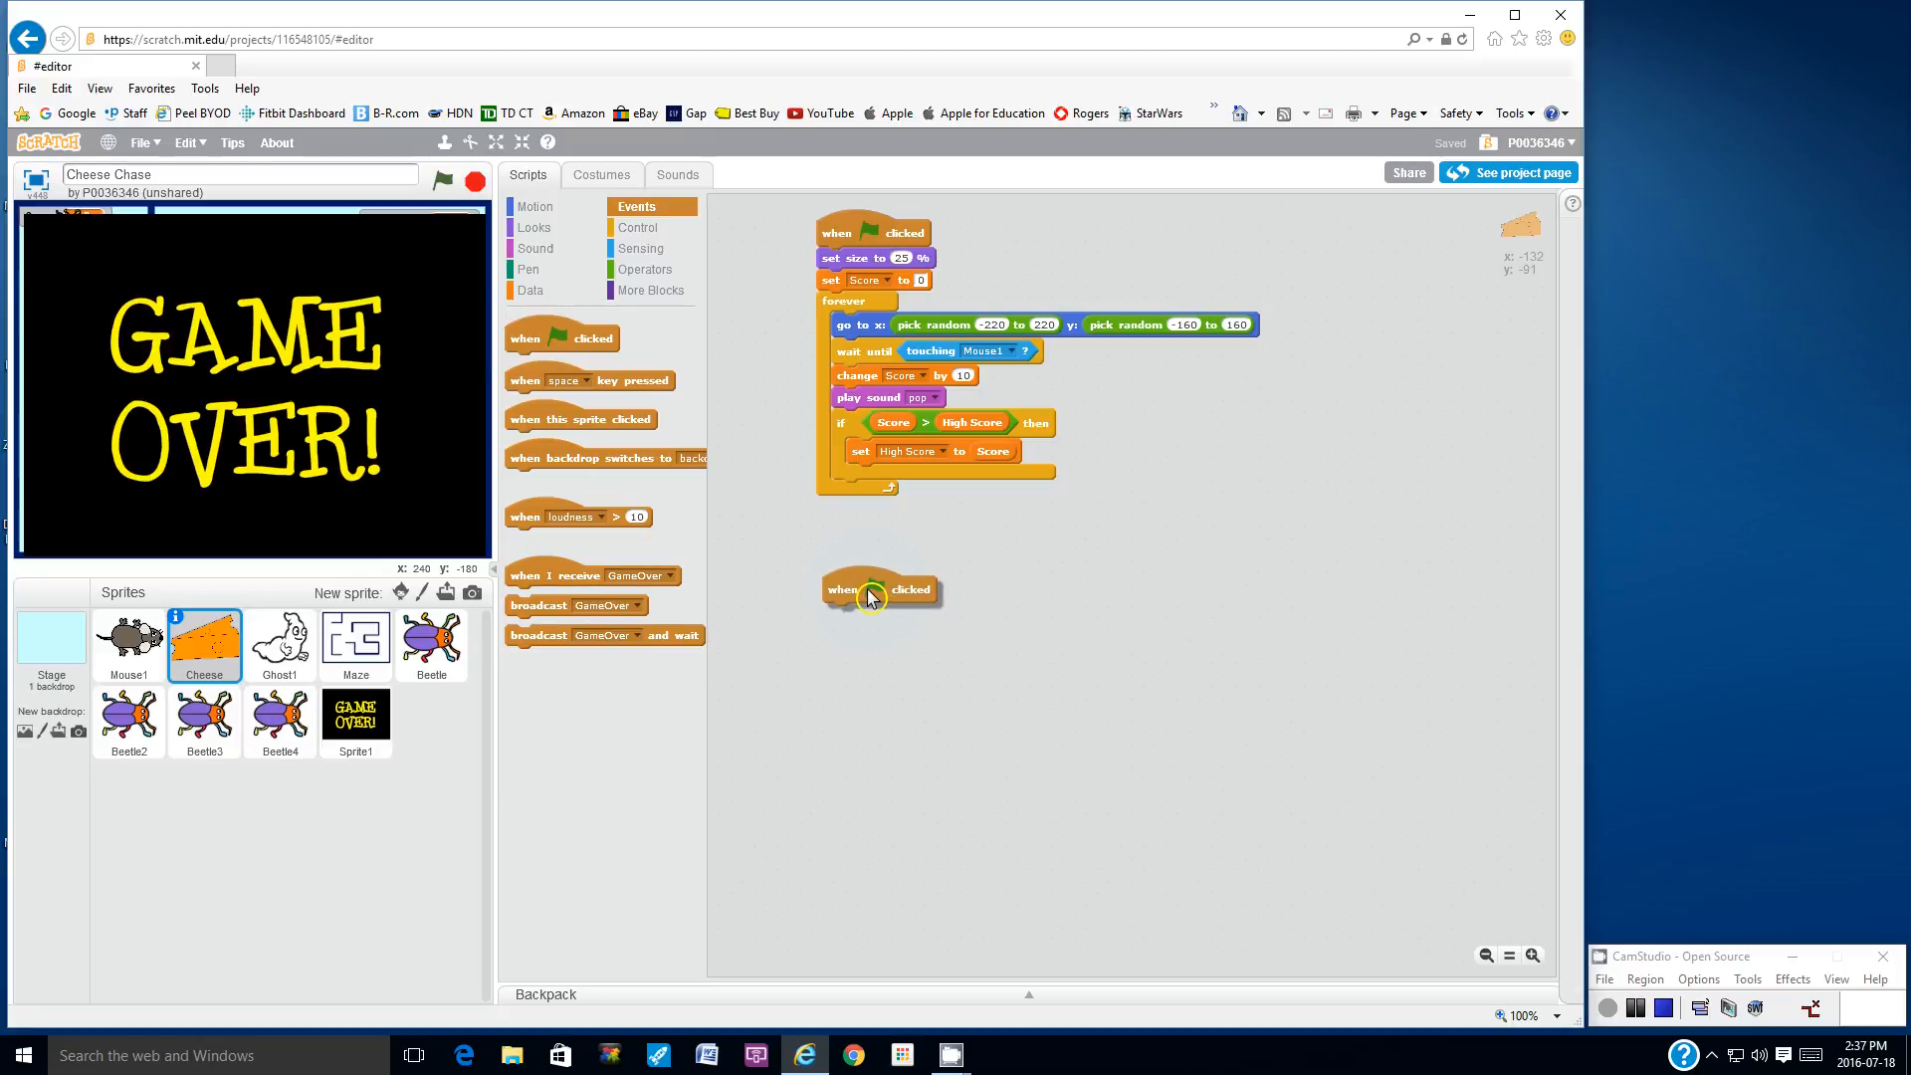
Add a forever loop under the hat with a 'wait' block inside, ready to edit its seconds
left_click(637, 227)
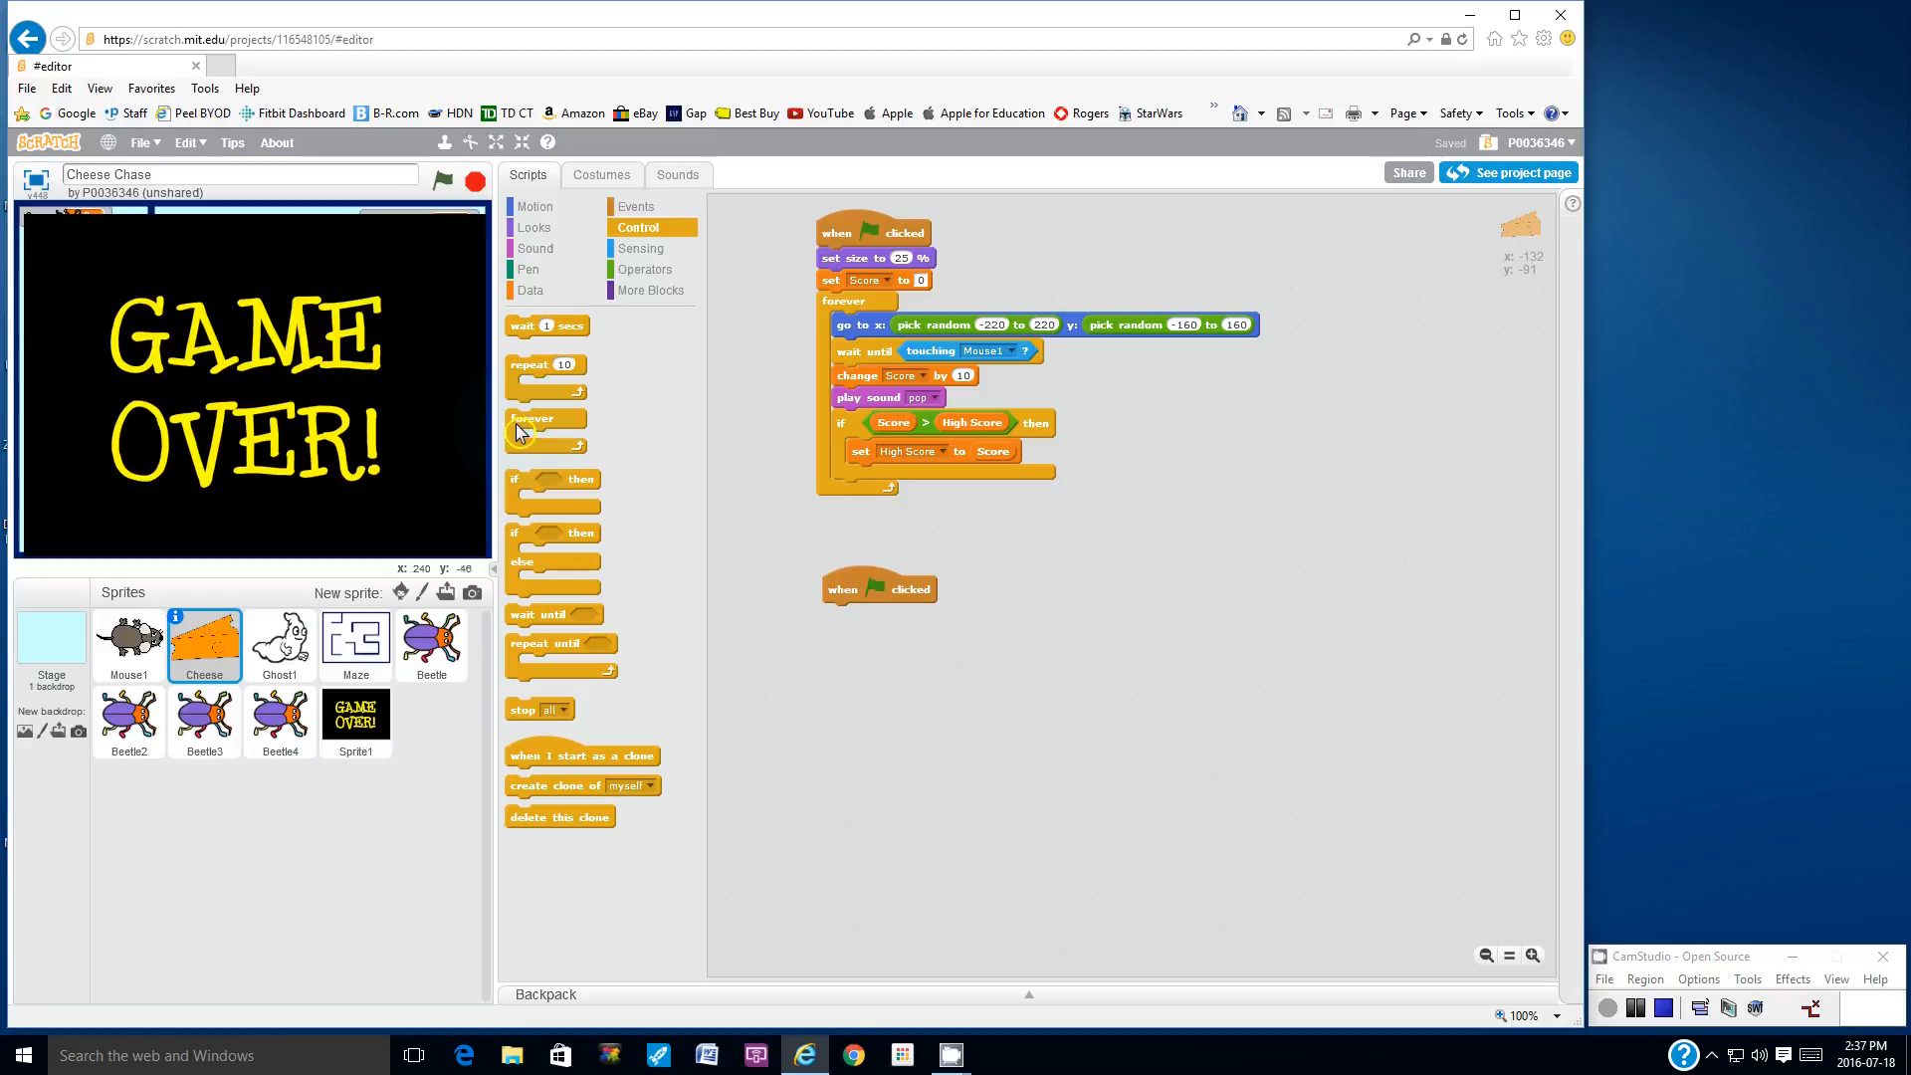
left_click_drag(545, 418, 854, 612)
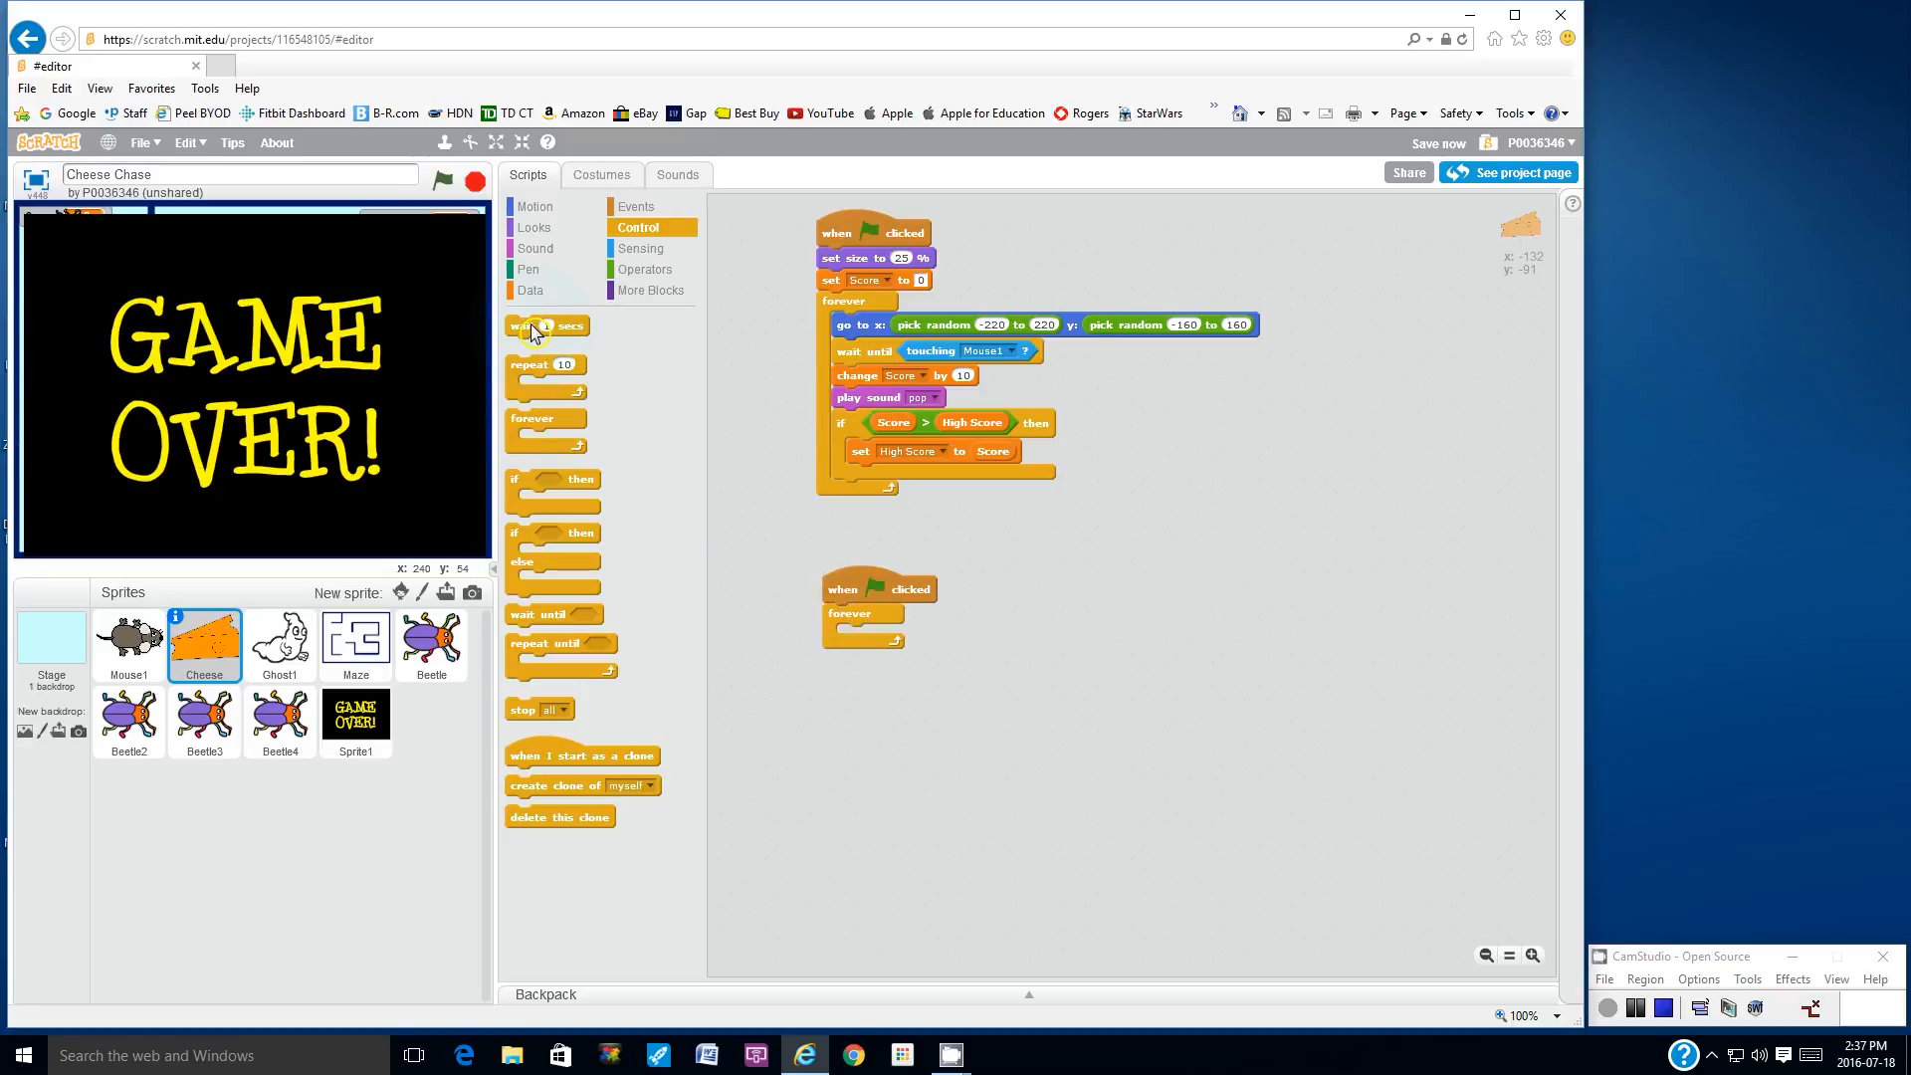
left_click_drag(545, 325, 870, 633)
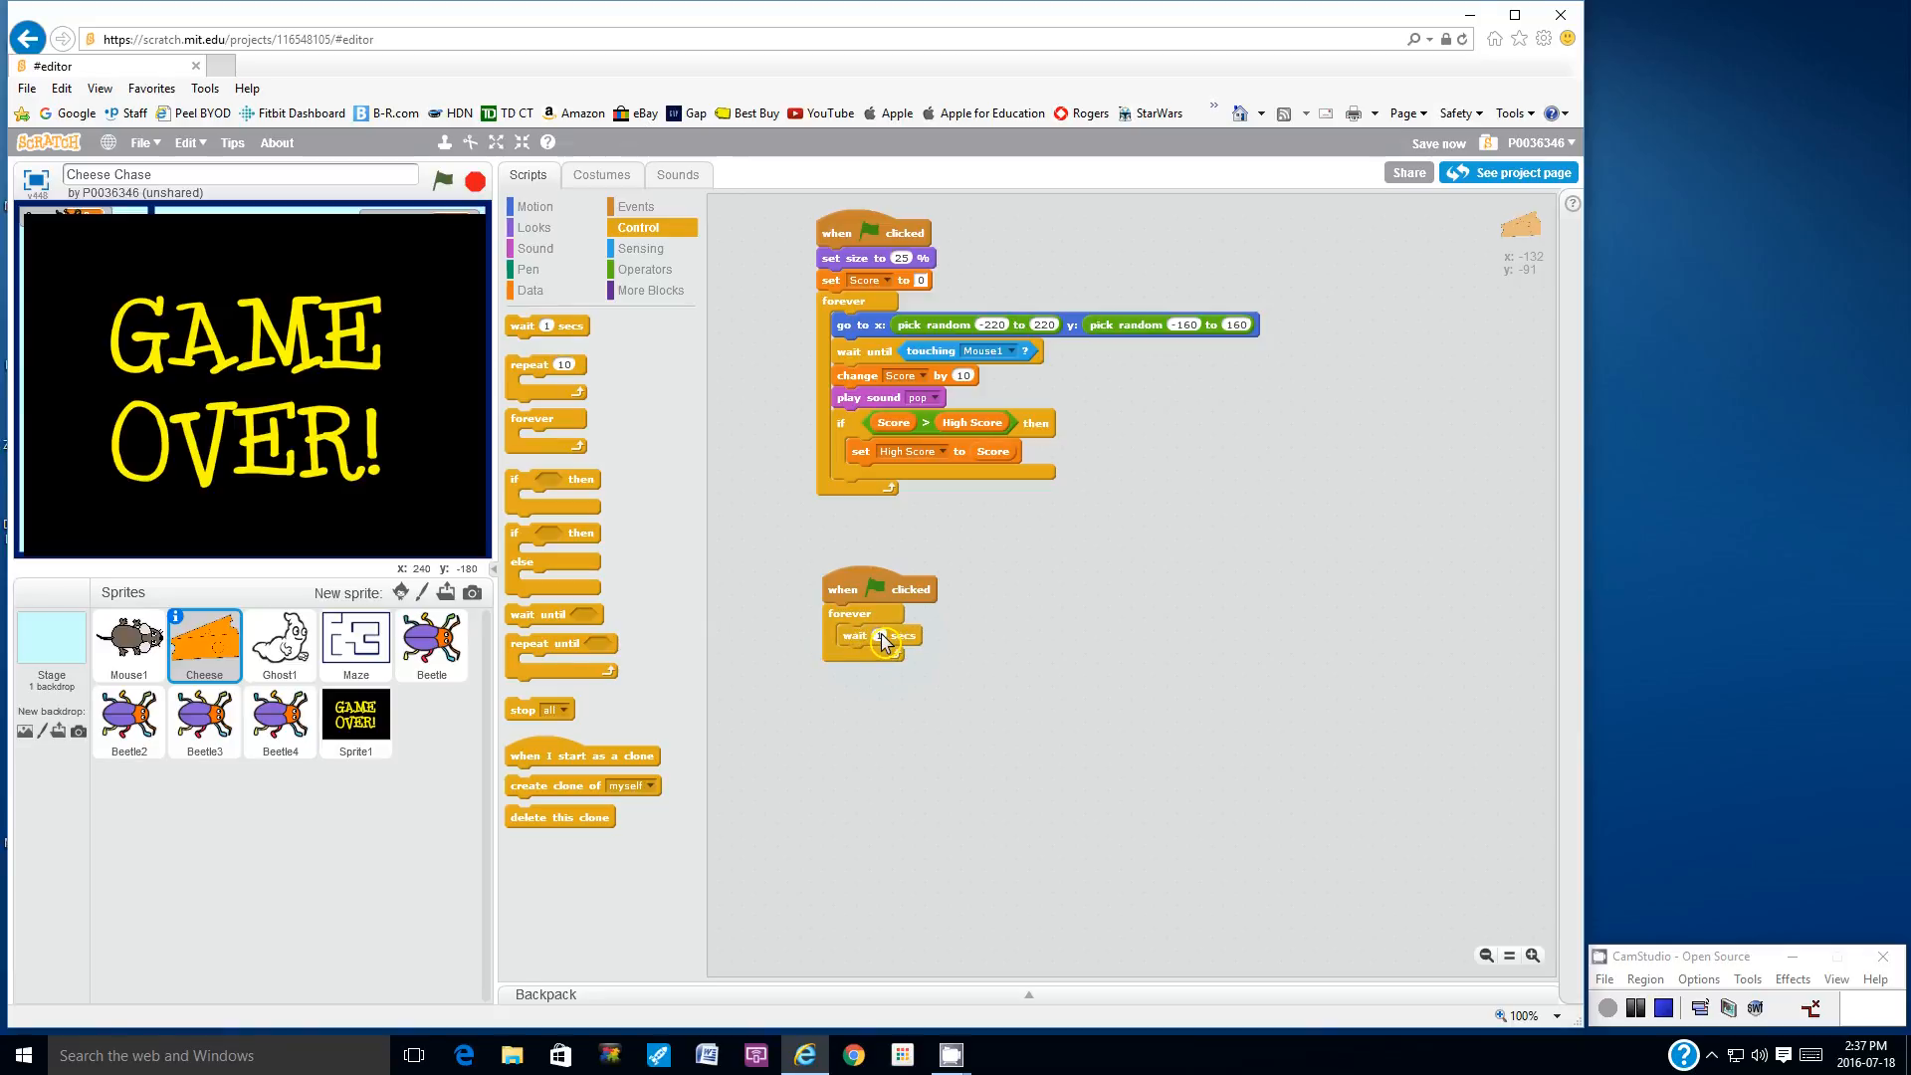
left_click(878, 635)
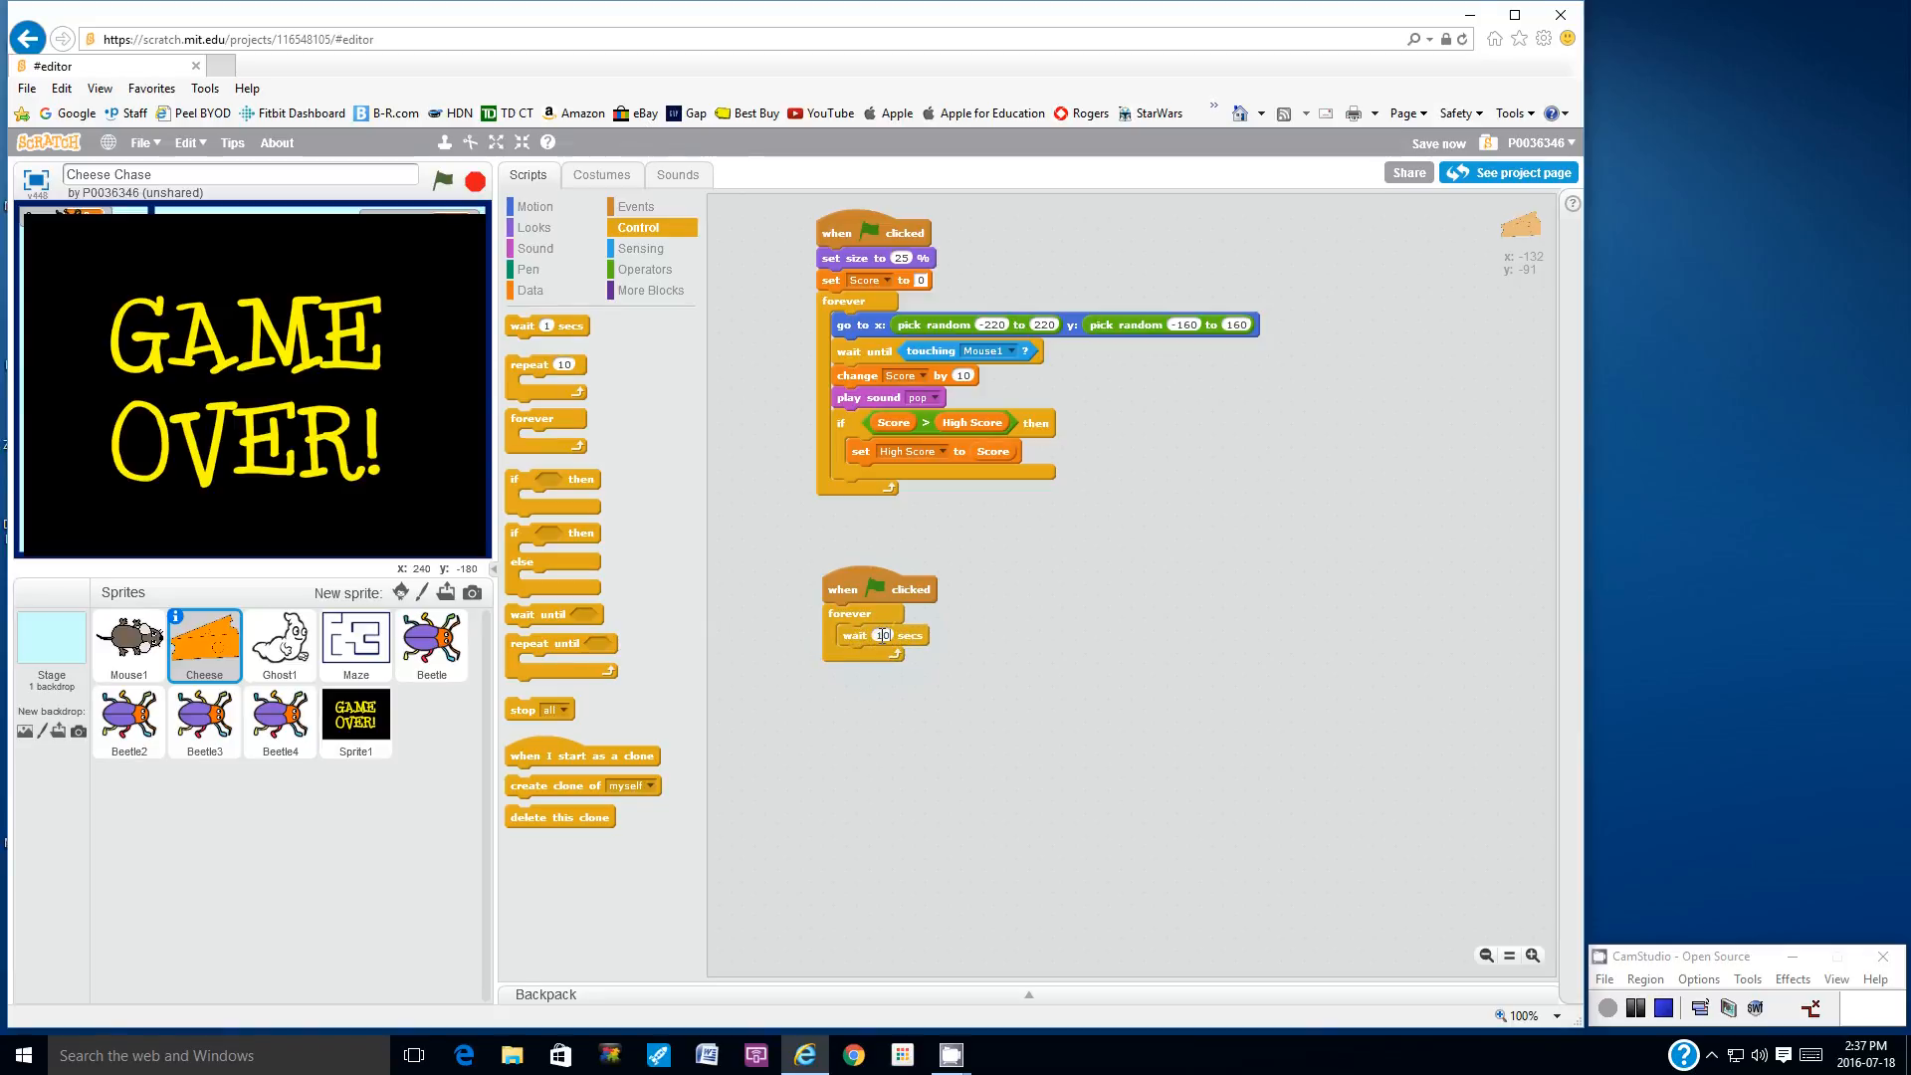
Add a 'go to x: y:' block after the wait and bring up the Operators blocks for pick random
left_click(534, 205)
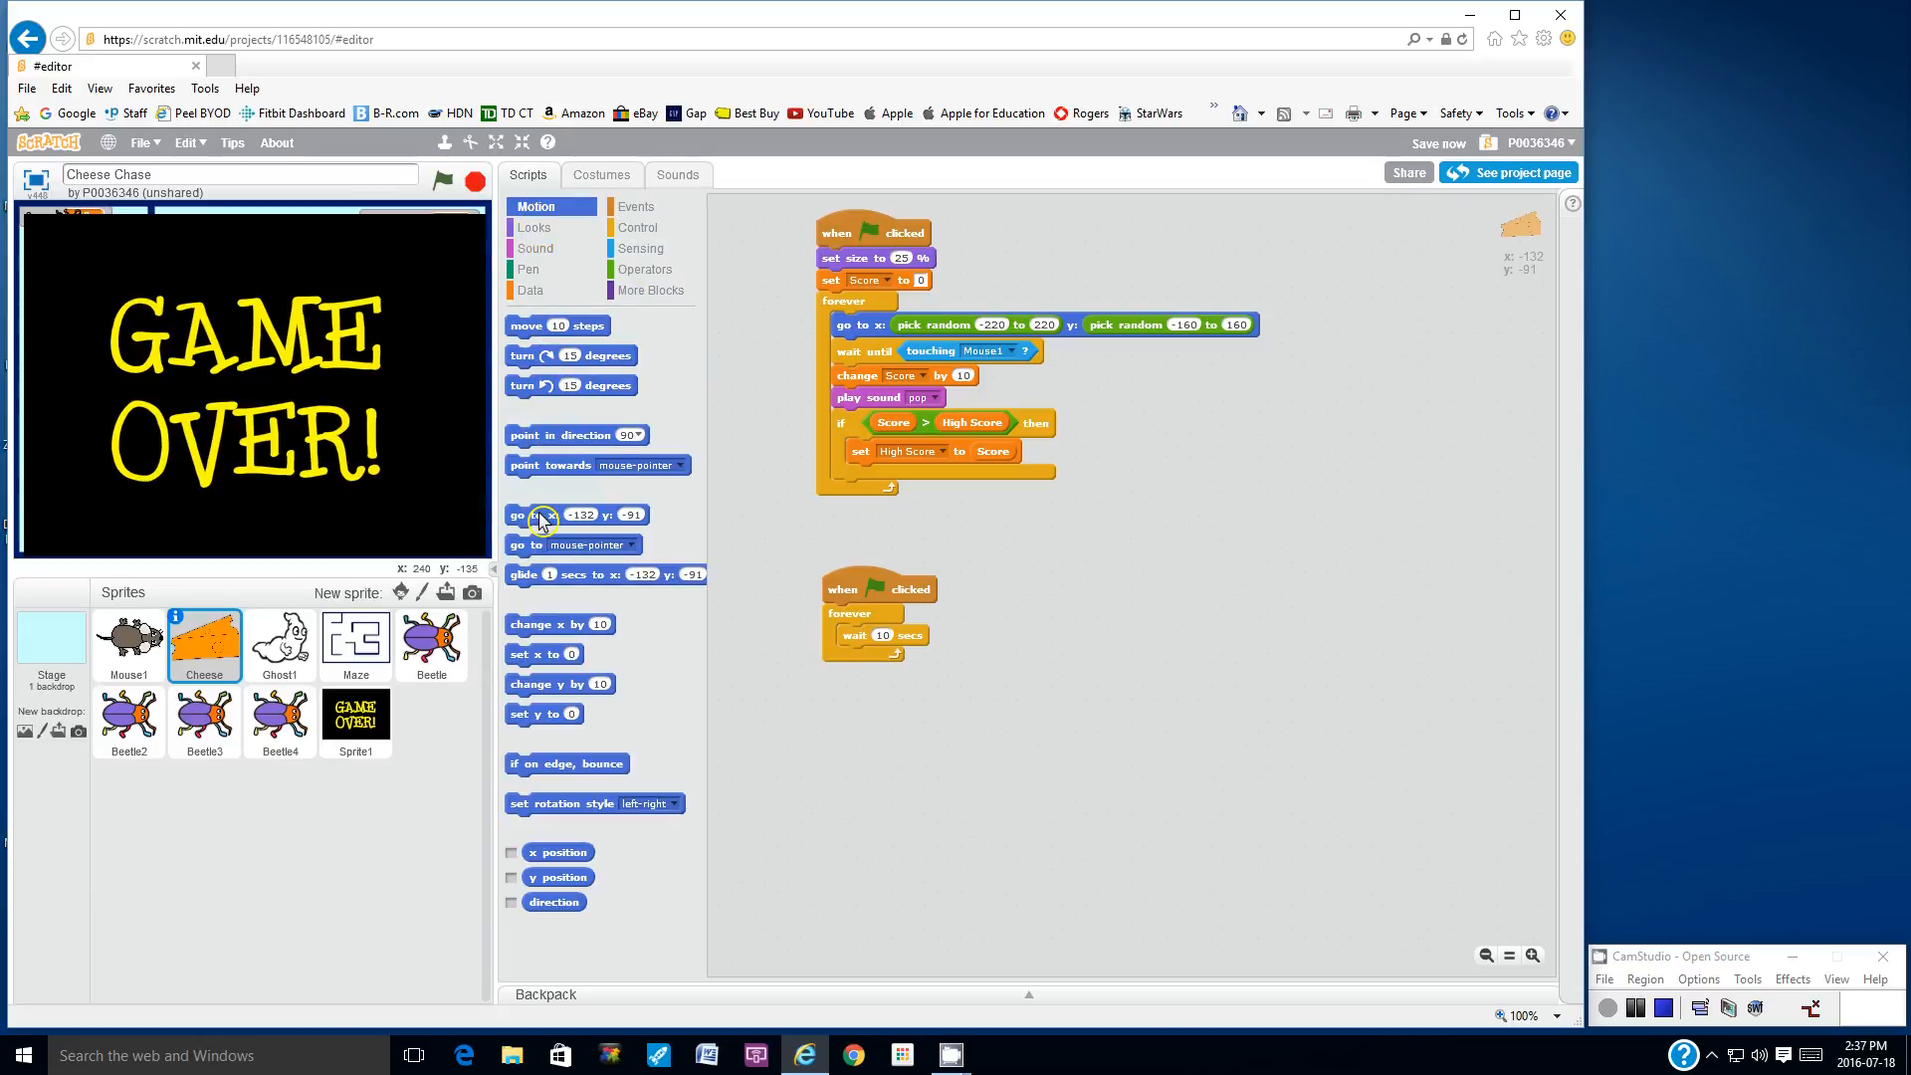
left_click_drag(542, 514, 878, 655)
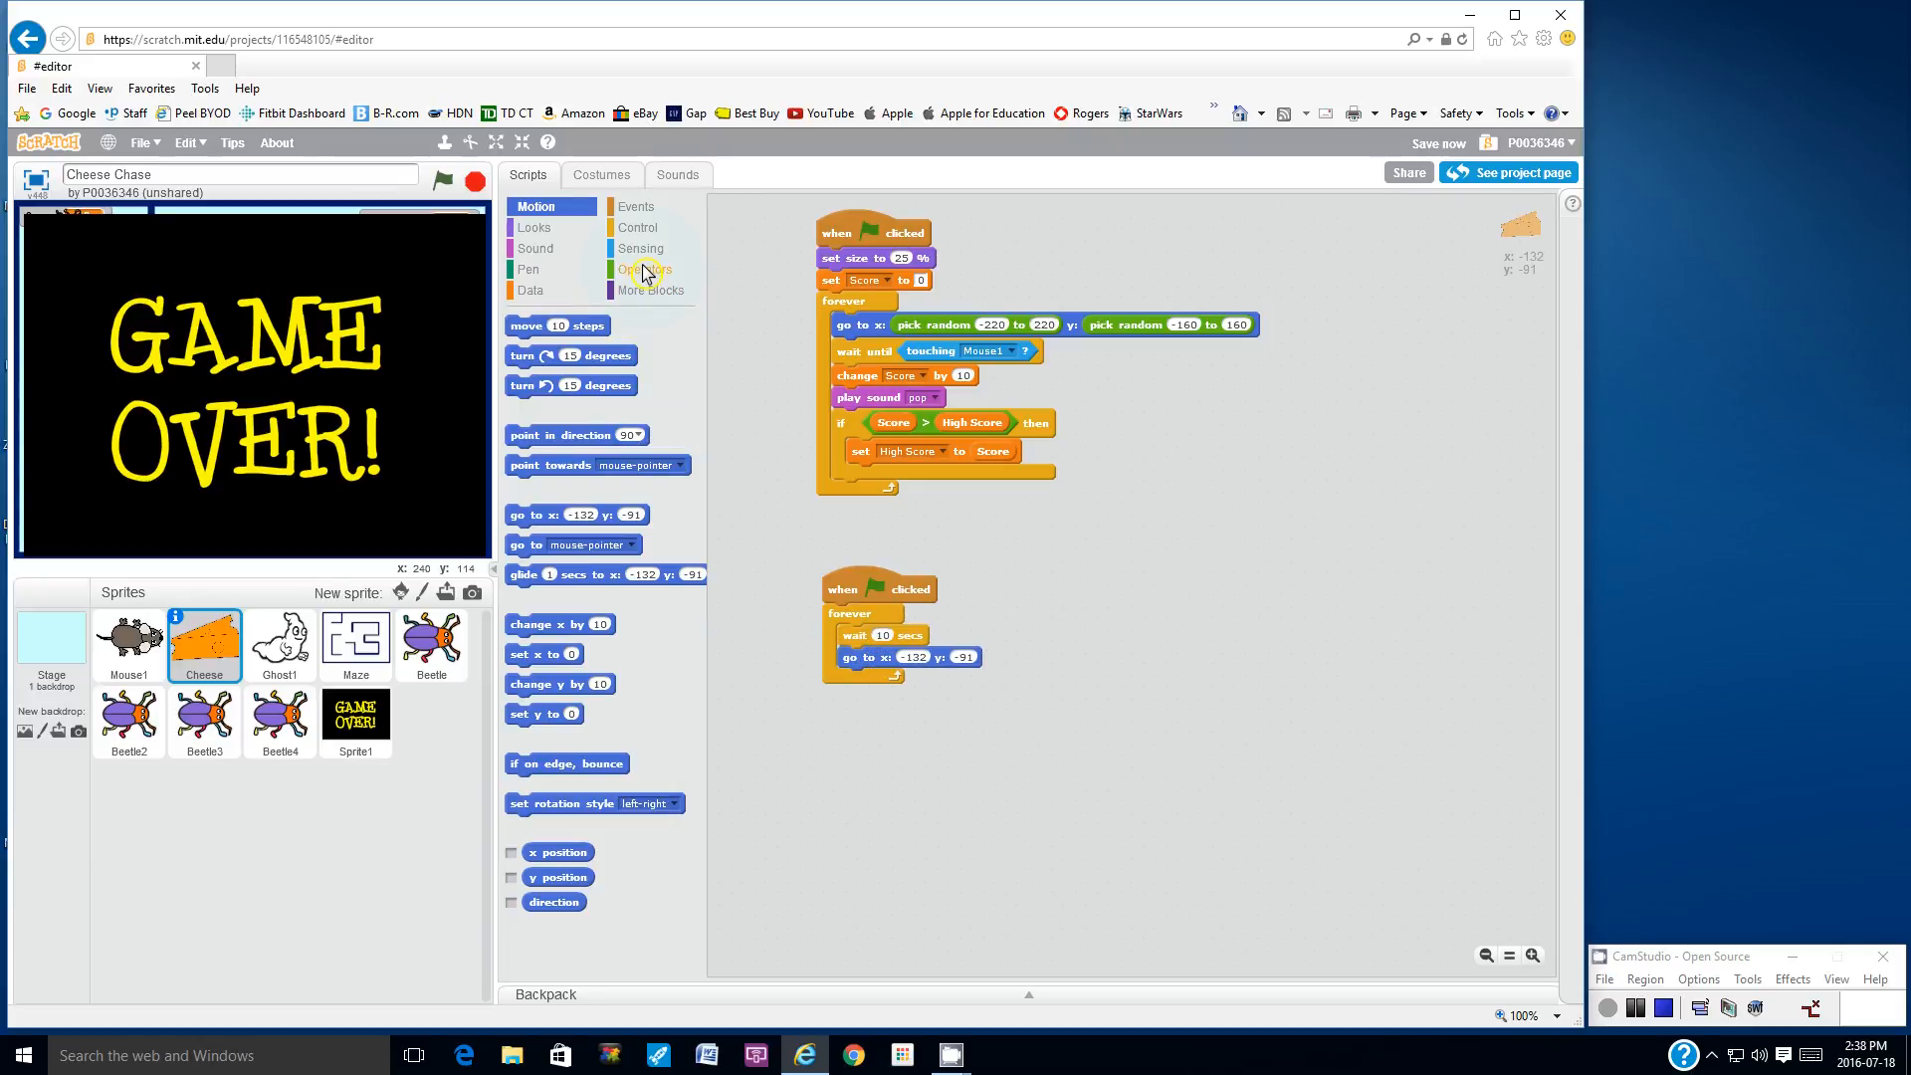
left_click(643, 269)
type("160")
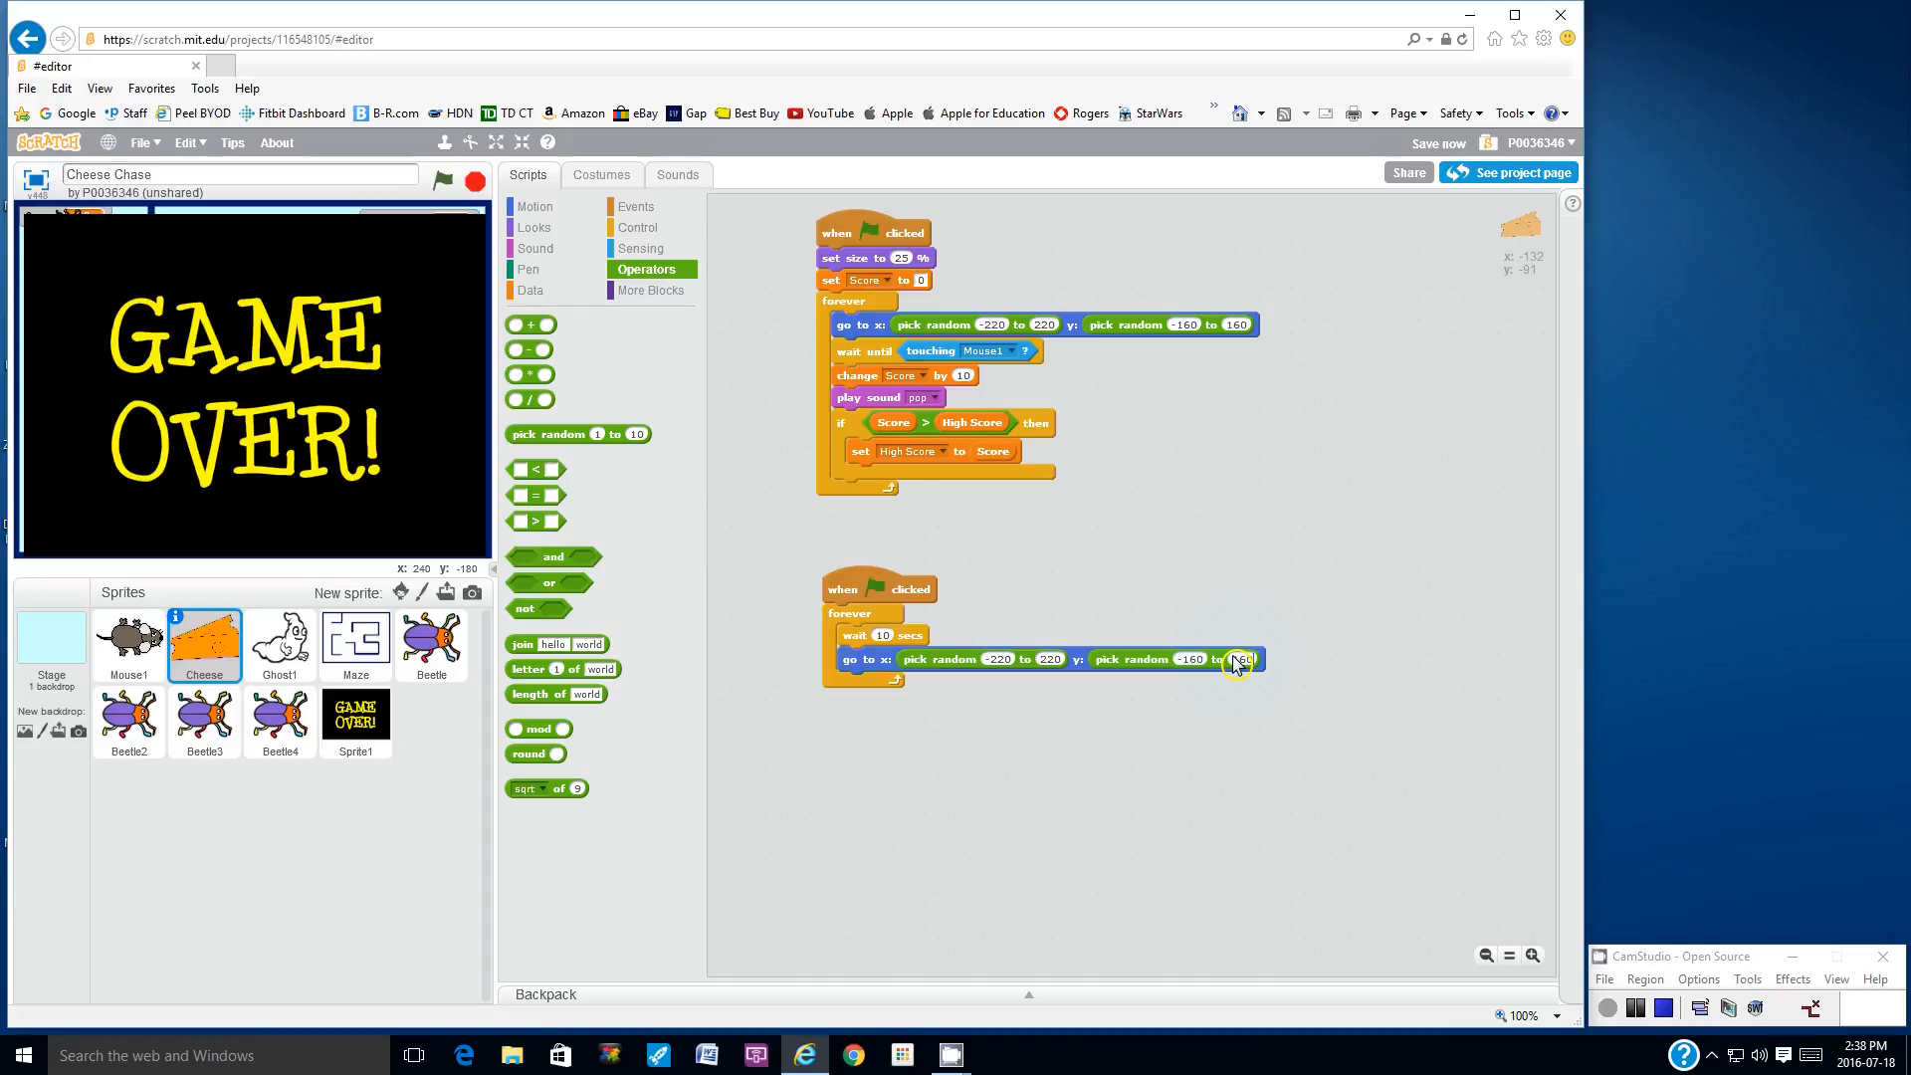
mouse_move(987, 729)
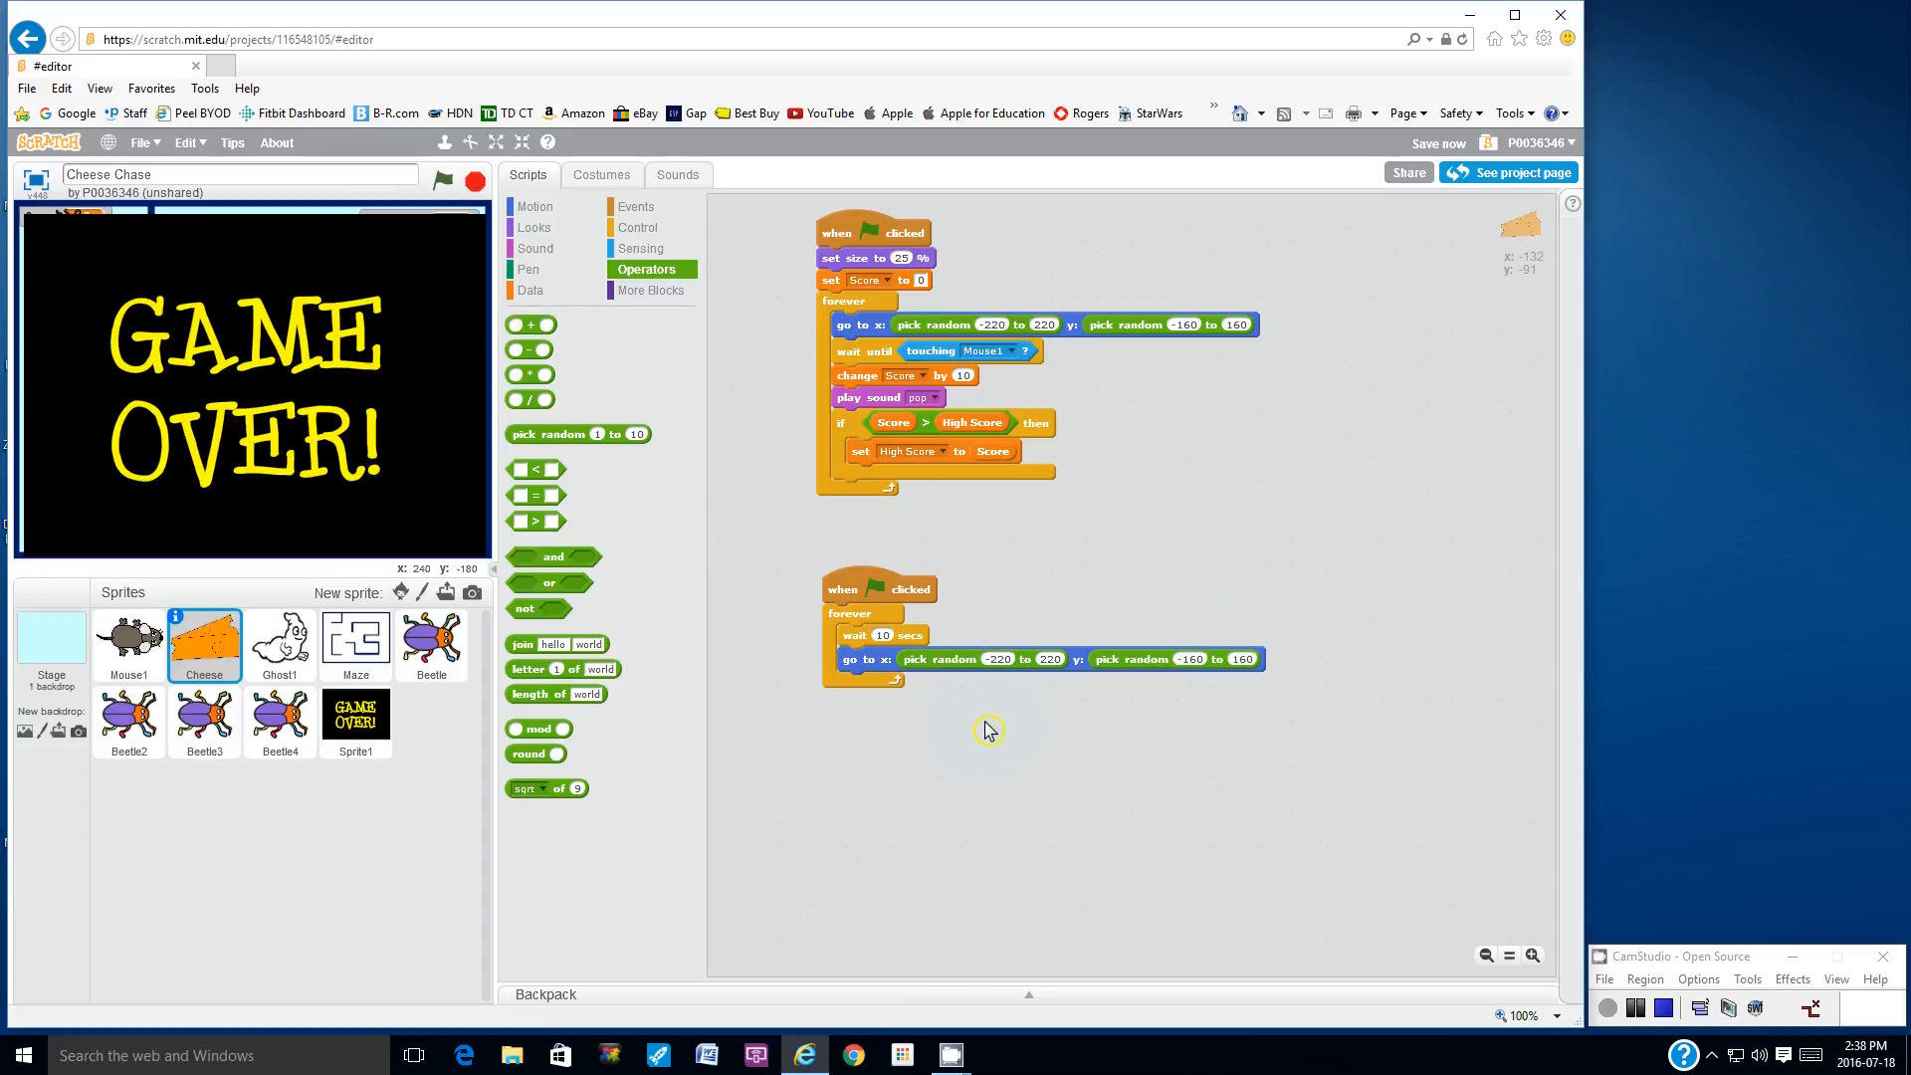